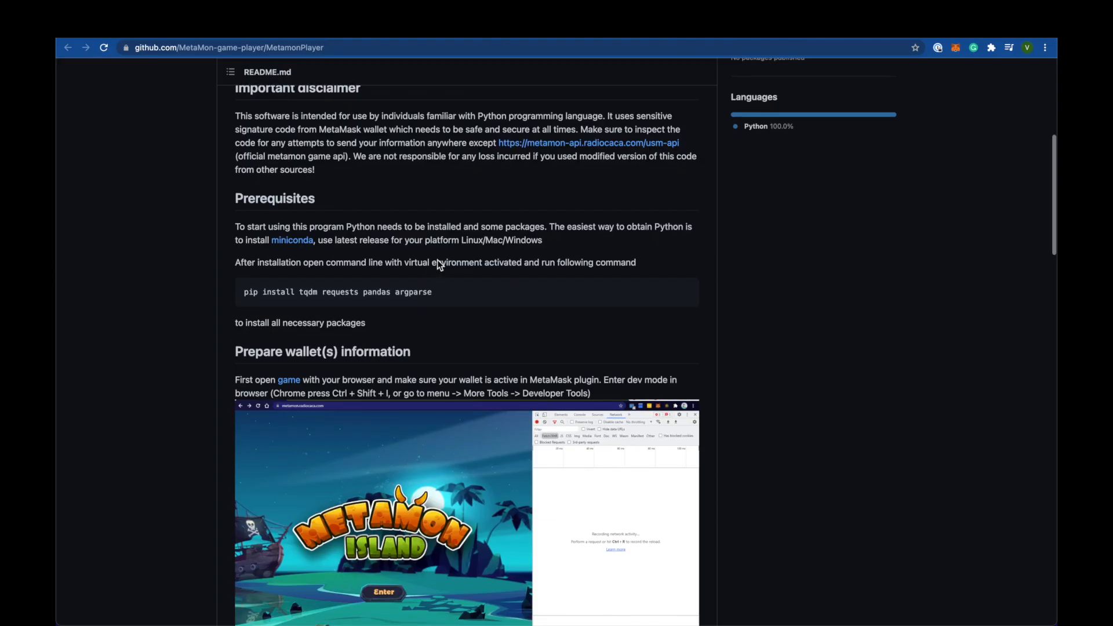
{"action": "mouse_move", "coordinate": [435, 204]}
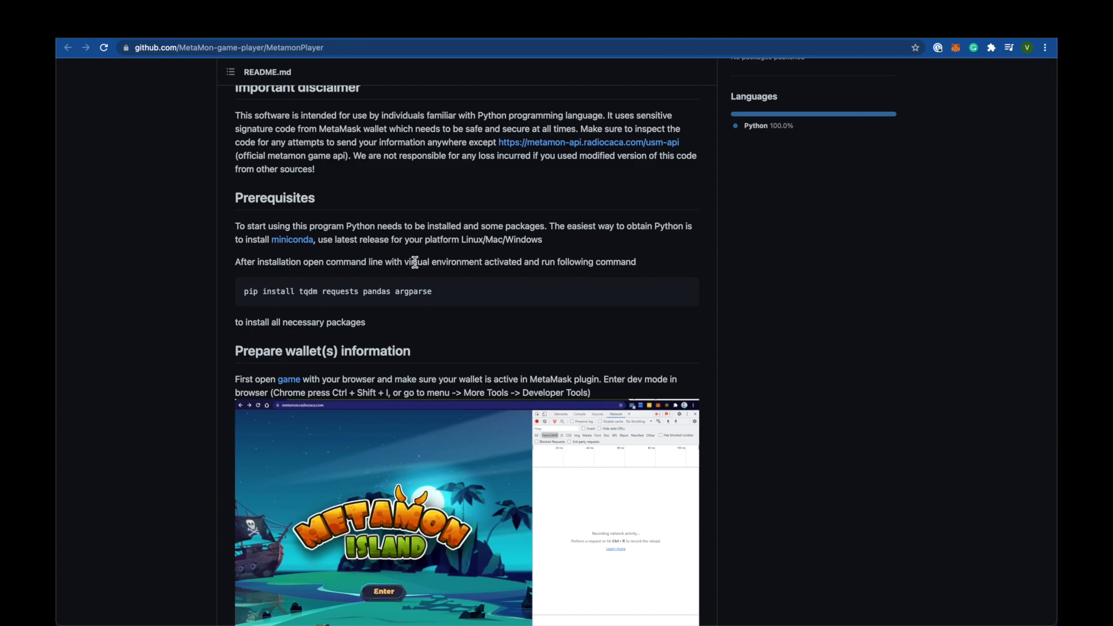
{"action": "mouse_move", "coordinate": [294, 174]}
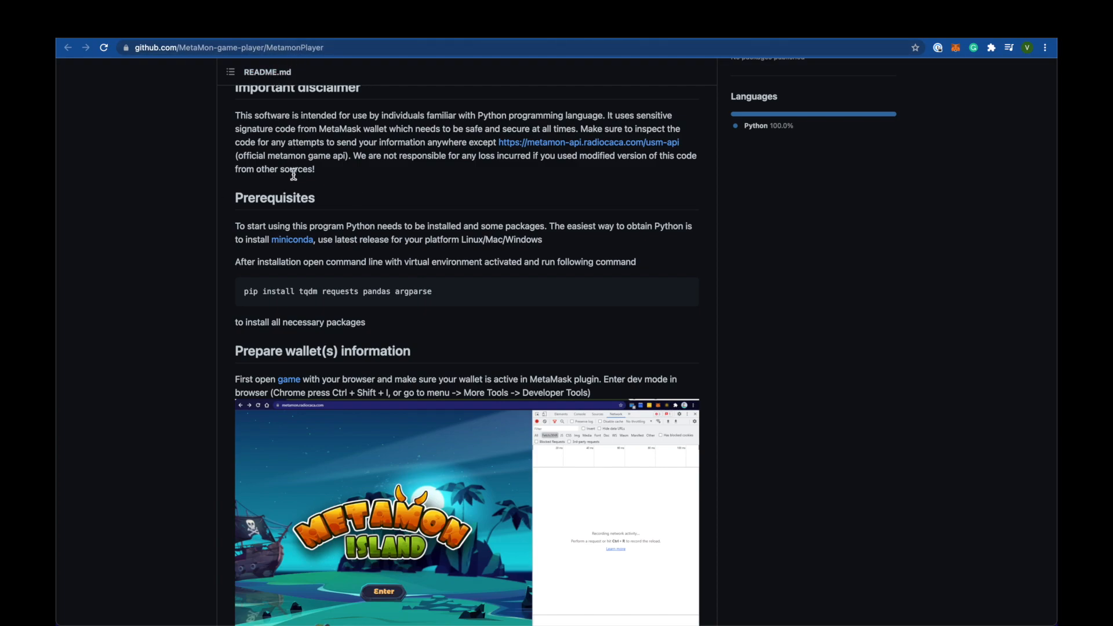
{"action": "mouse_move", "coordinate": [291, 259]}
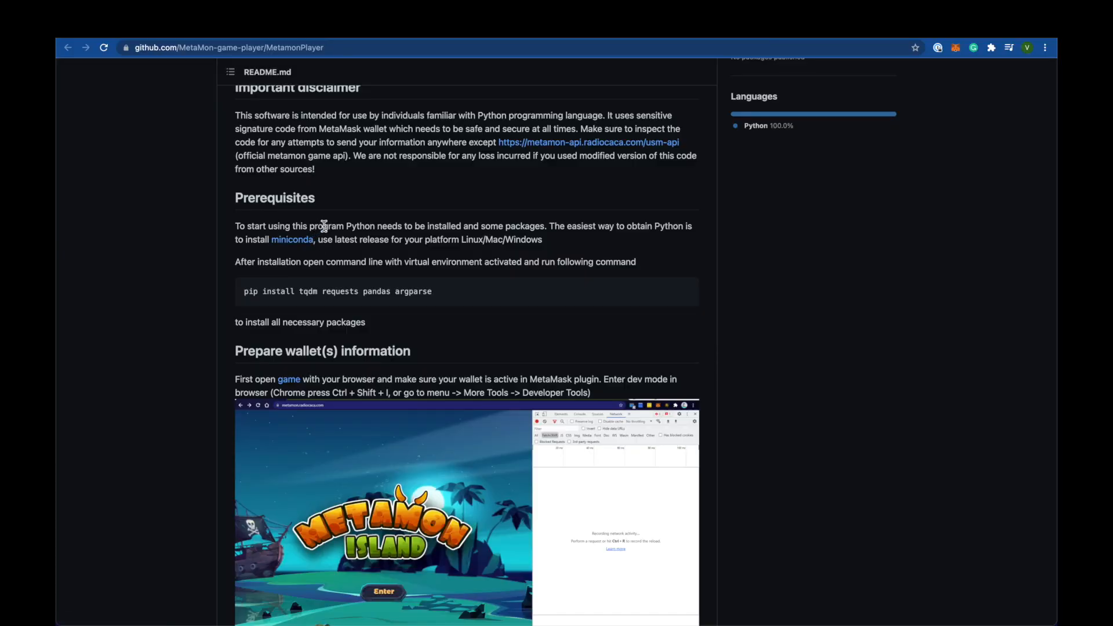
{"action": "mouse_move", "coordinate": [405, 186]}
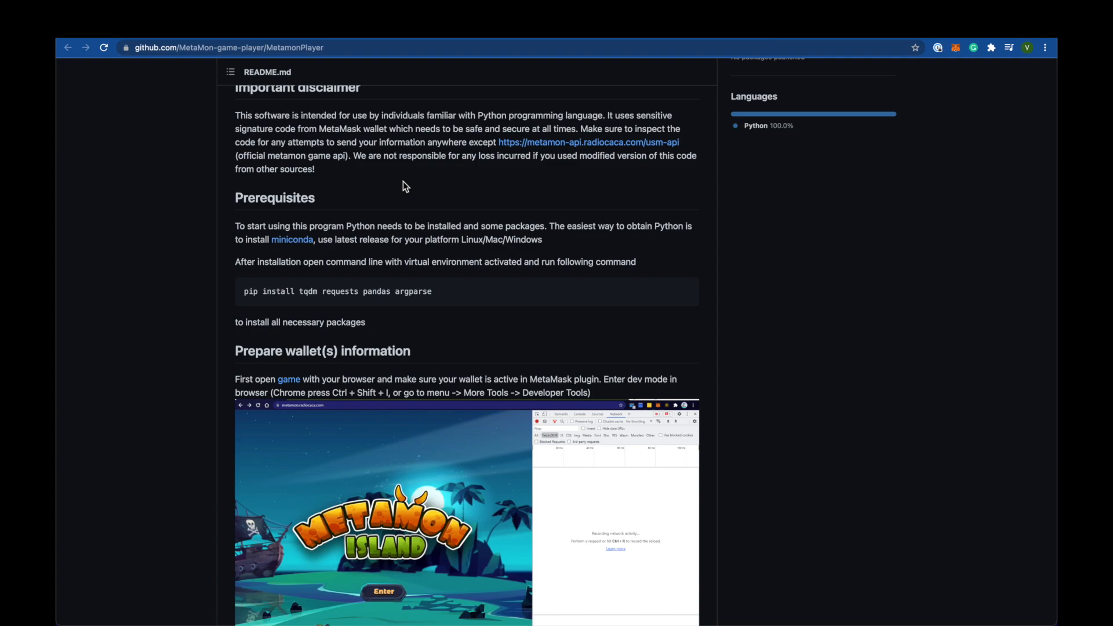
{"action": "mouse_move", "coordinate": [343, 216]}
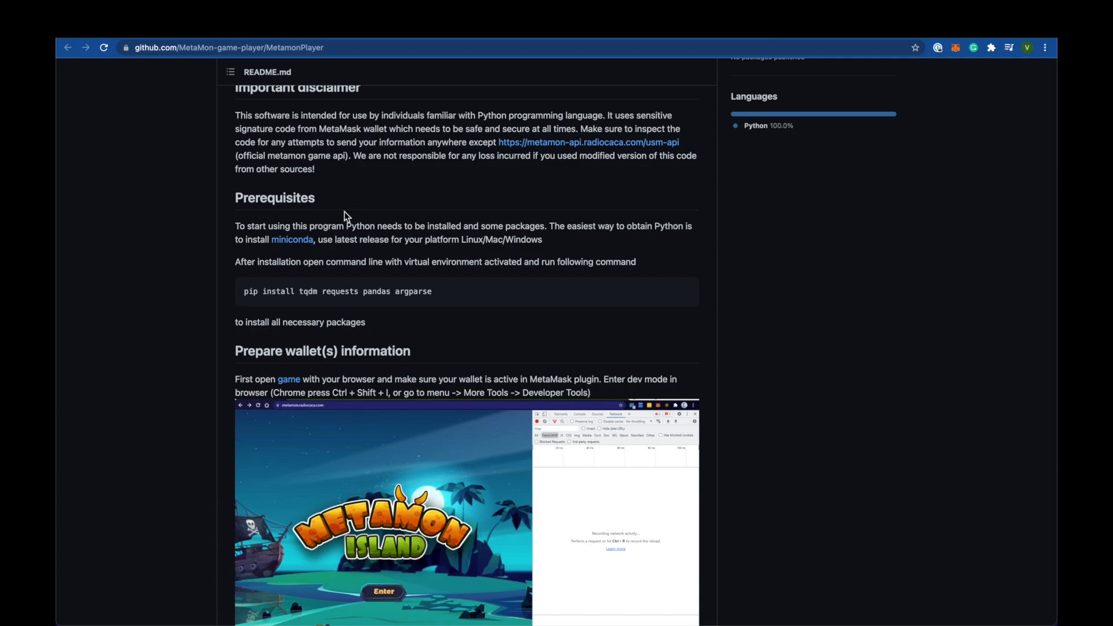
{"action": "mouse_move", "coordinate": [309, 273]}
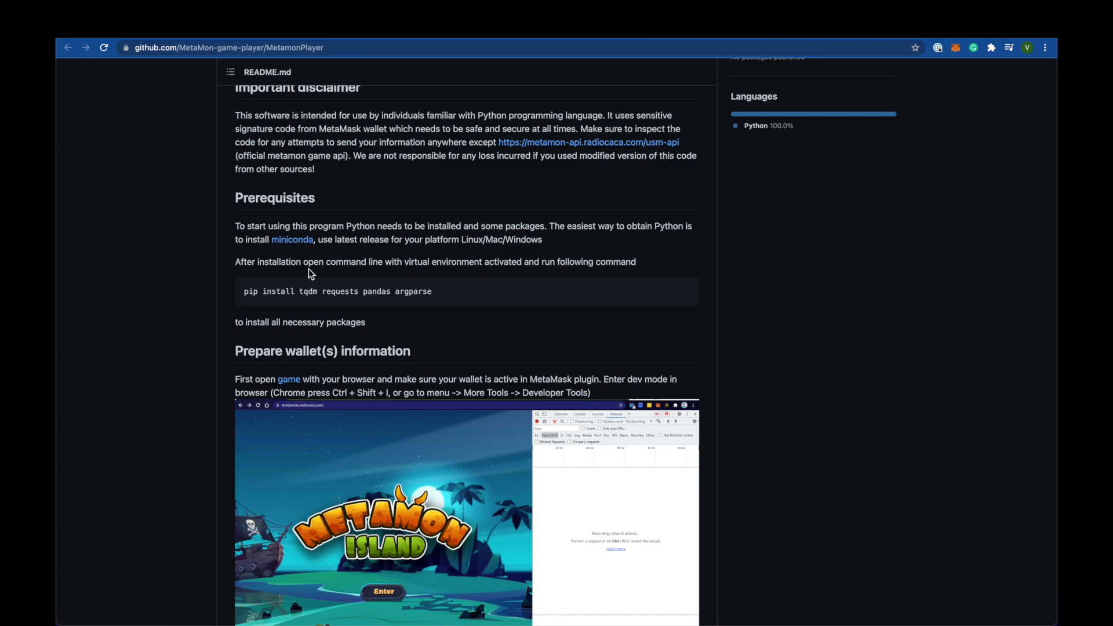
- Open the Miniconda page in the Conda docs and scroll toward the latest installer links
{"action": "left_click", "coordinate": [292, 240]}
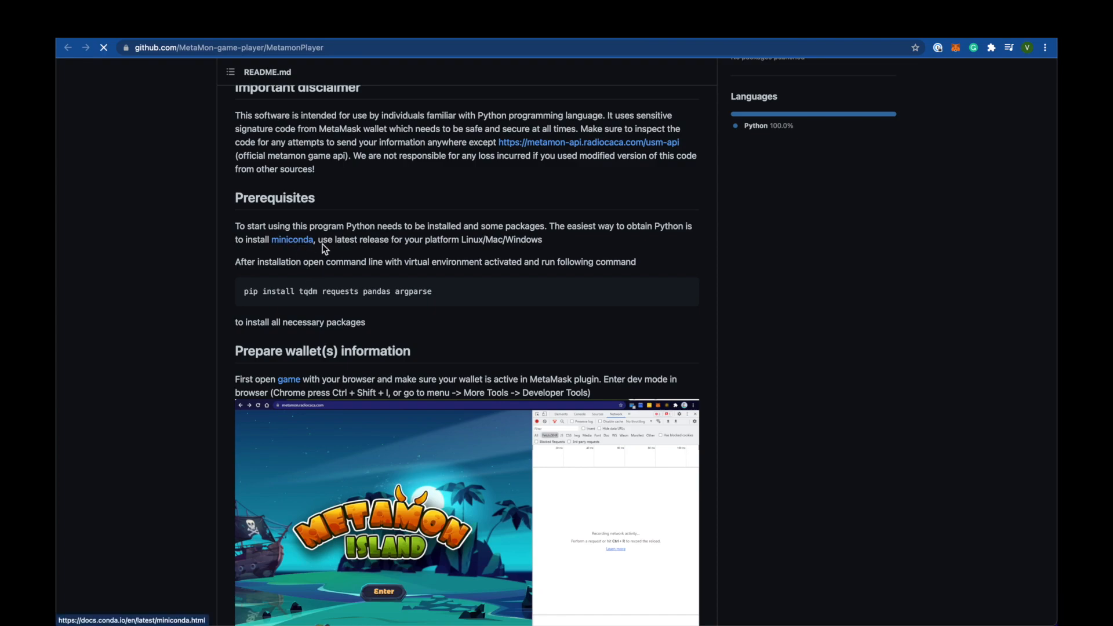
{"action": "left_click", "coordinate": [292, 240]}
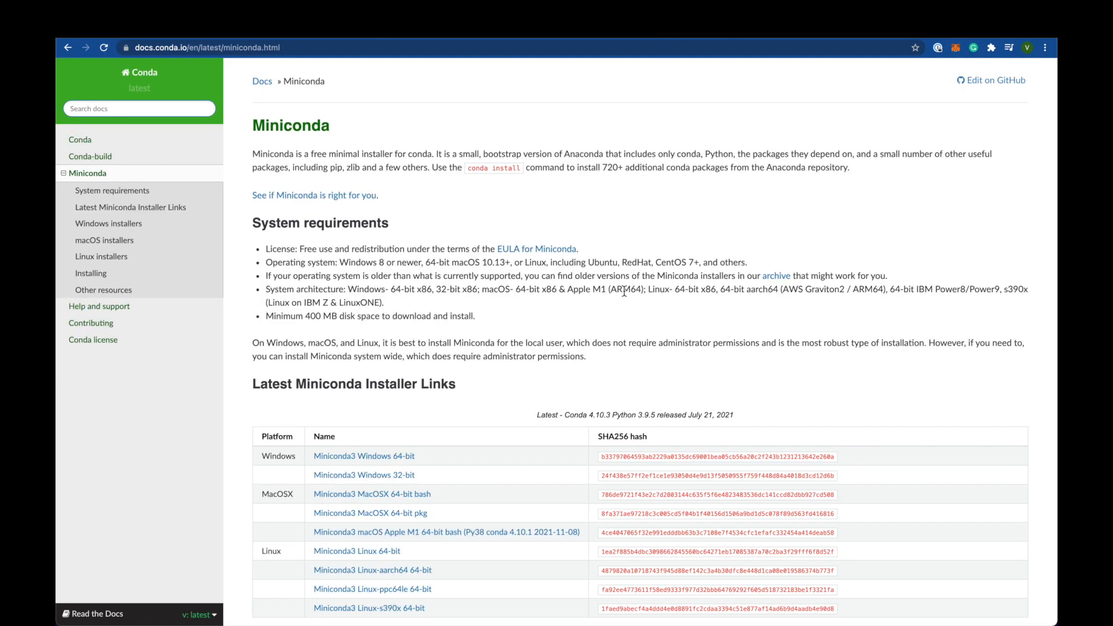
{"action": "scroll", "scroll_direction": "down", "scroll_amount": 3}
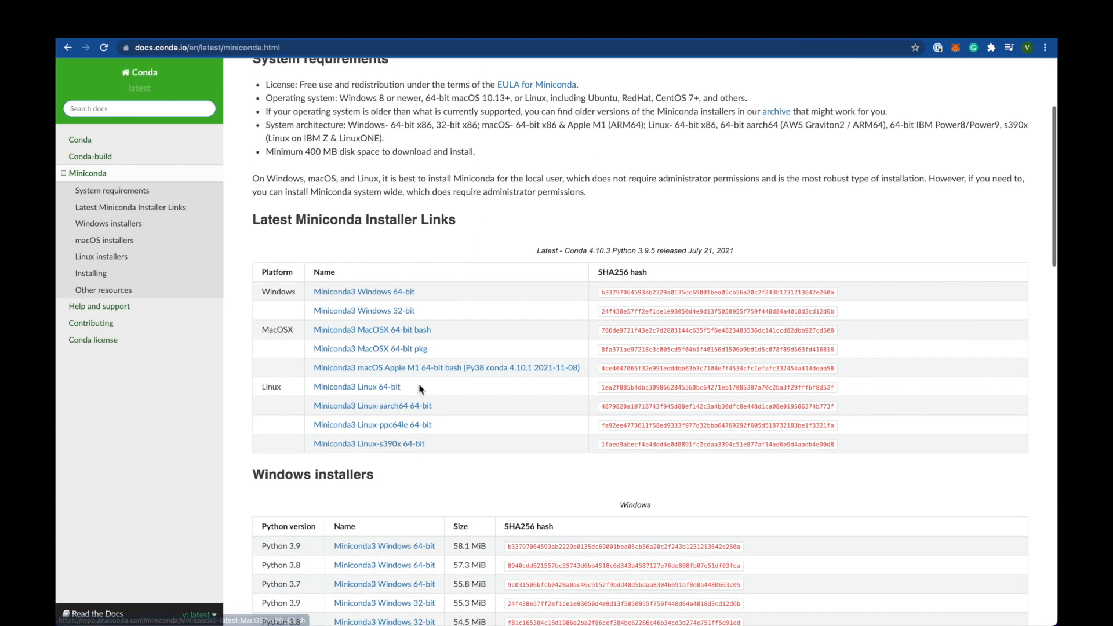
{"action": "mouse_move", "coordinate": [406, 353]}
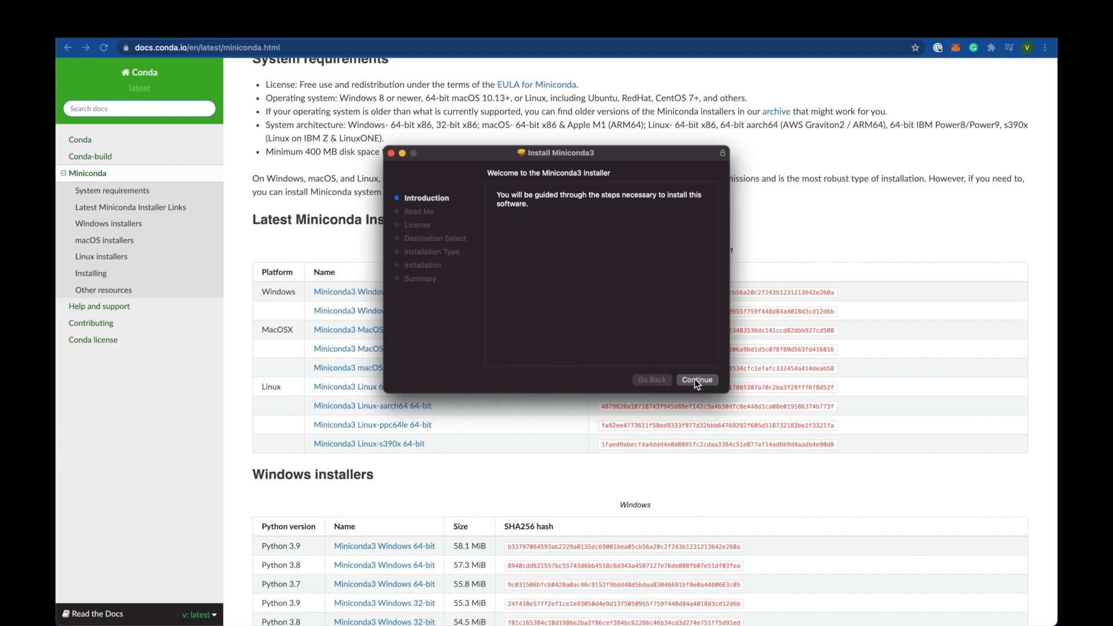
- Finish the Miniconda3 installer, granting Downloads access, then move the package to Trash
{"action": "left_click", "coordinate": [697, 380]}
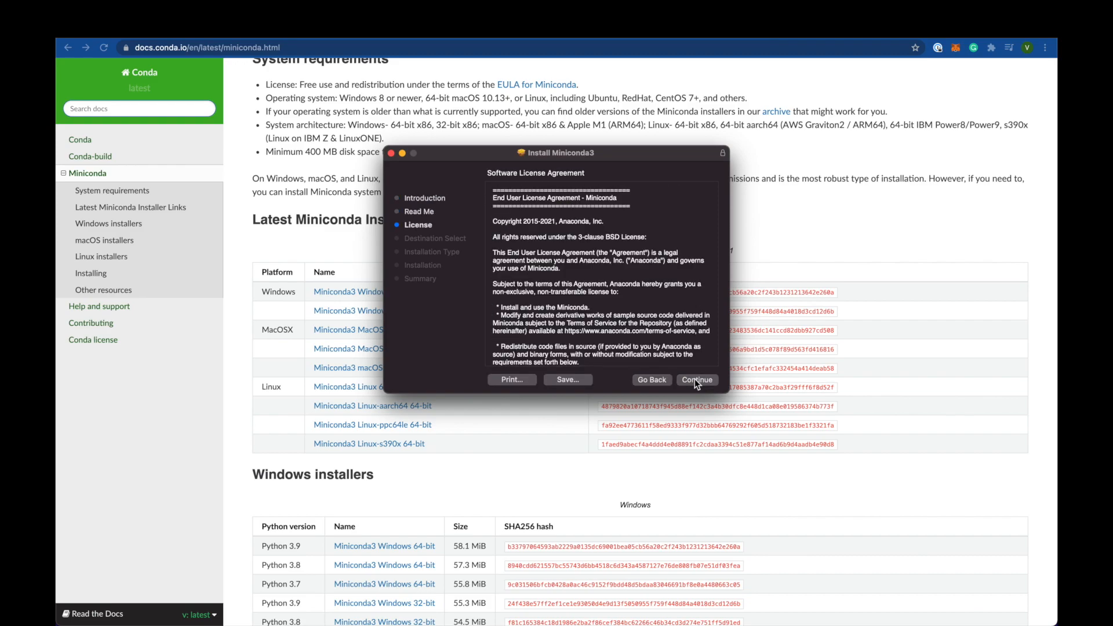
{"action": "left_click", "coordinate": [697, 380]}
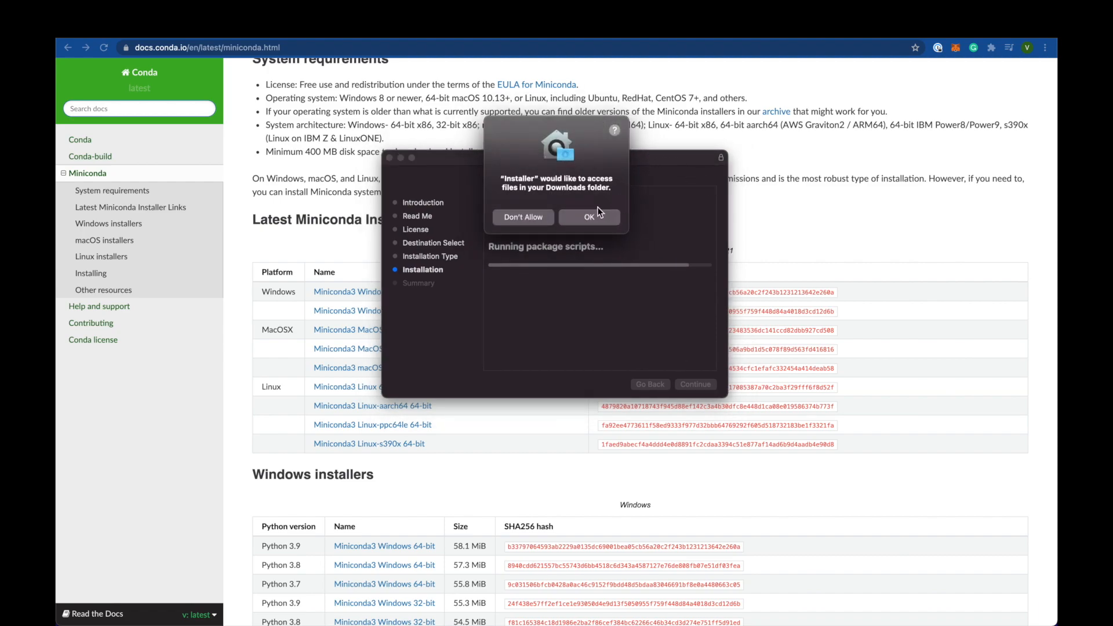
{"action": "left_click", "coordinate": [589, 217]}
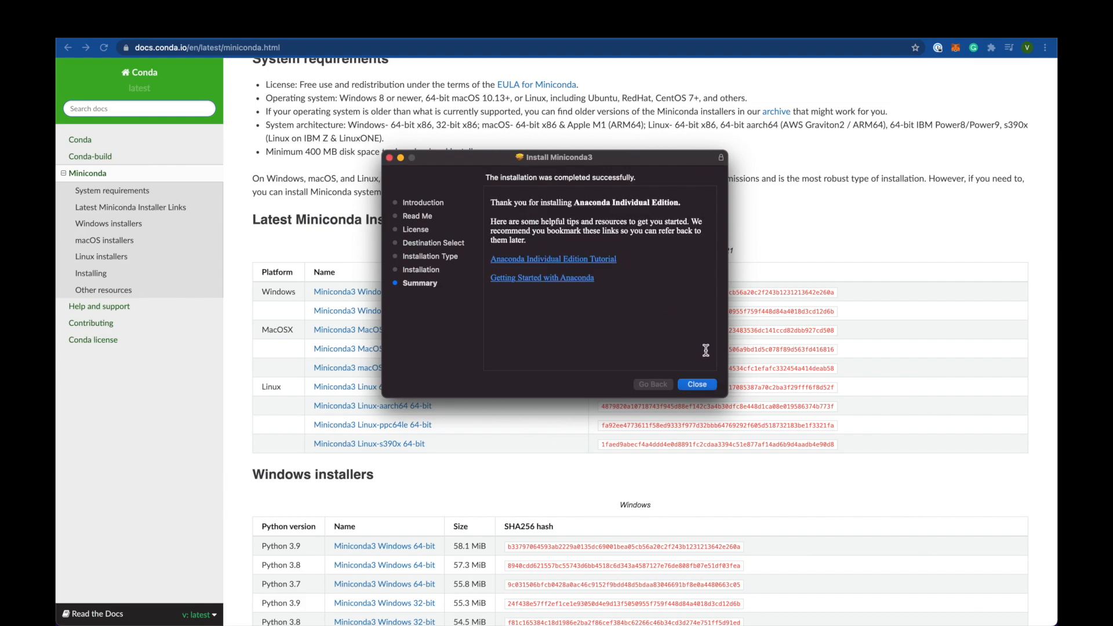
{"action": "left_click", "coordinate": [697, 384]}
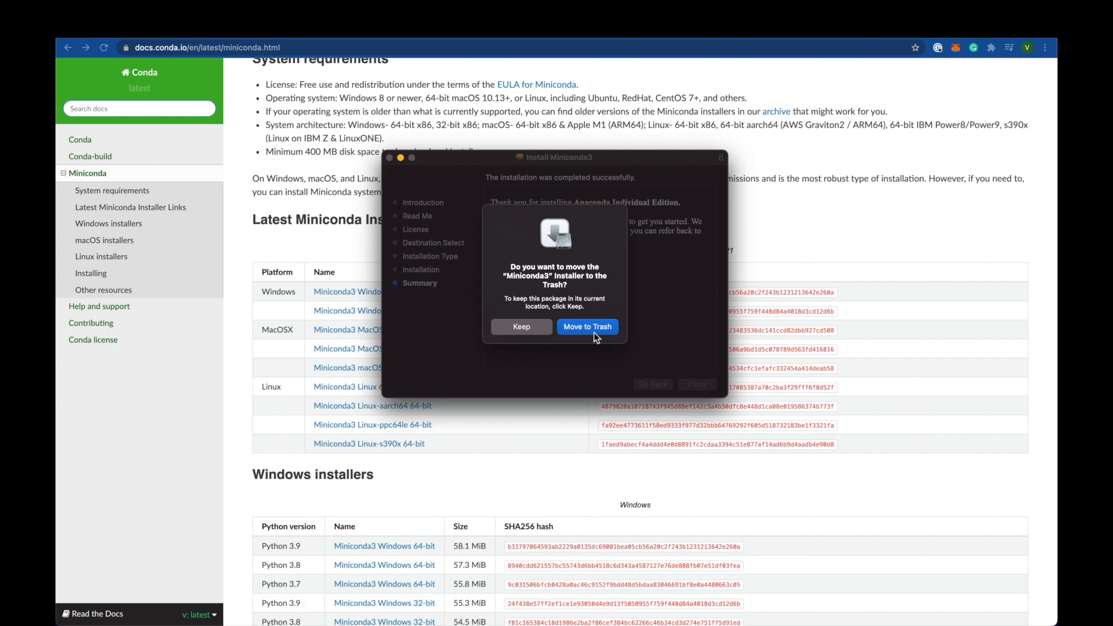
{"action": "left_click", "coordinate": [587, 326]}
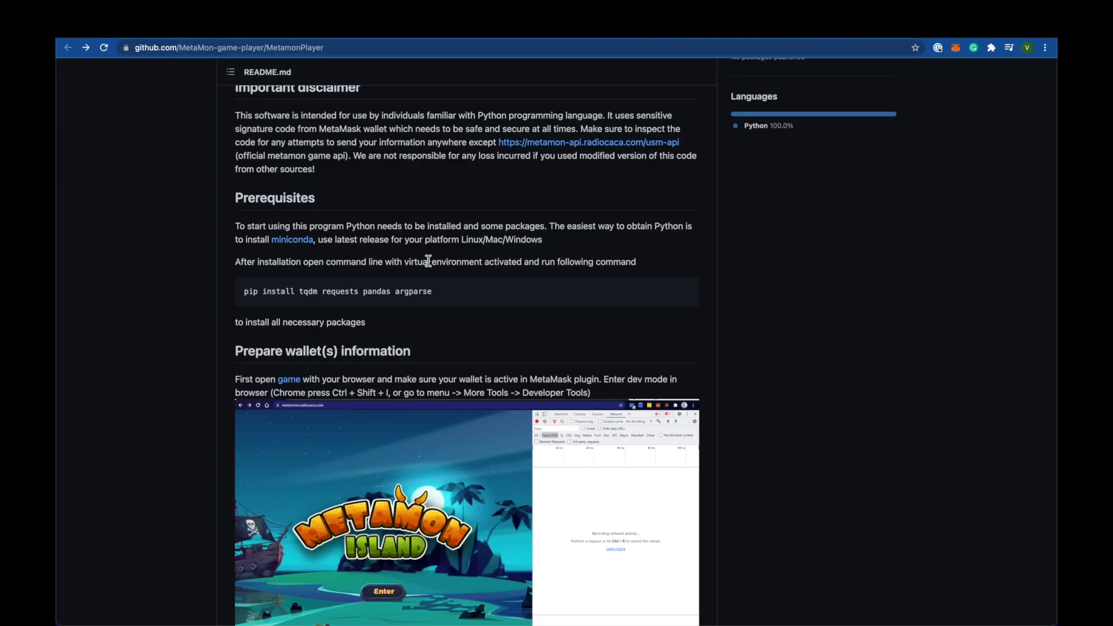
{"action": "mouse_move", "coordinate": [452, 300]}
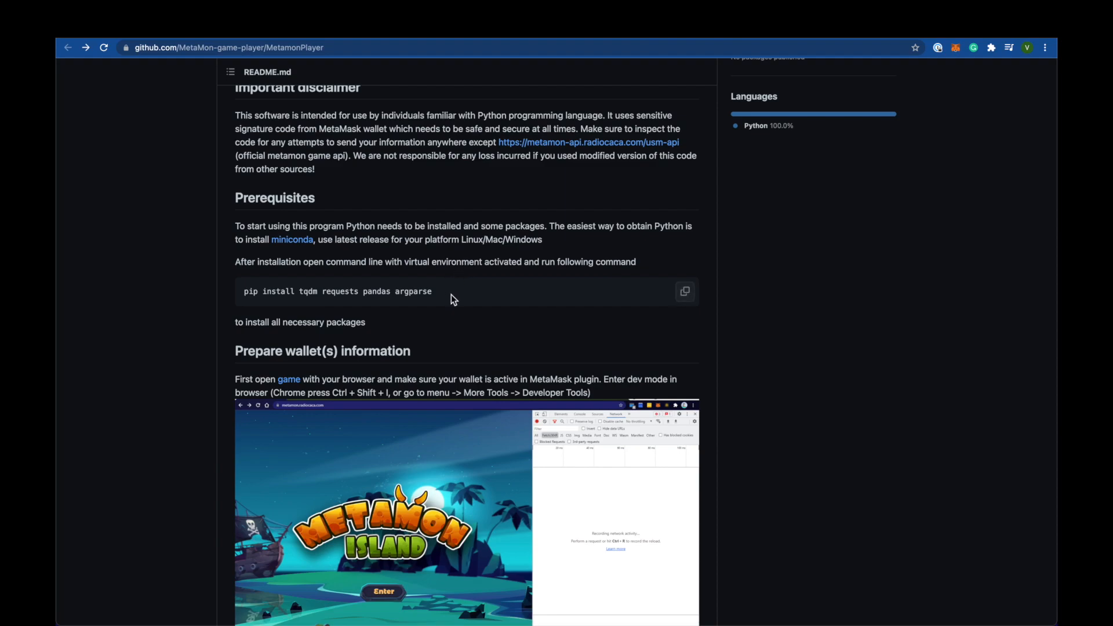
- Select the README's pip install command, then follow the 'game' link to Metamon
{"action": "double_click", "coordinate": [330, 291]}
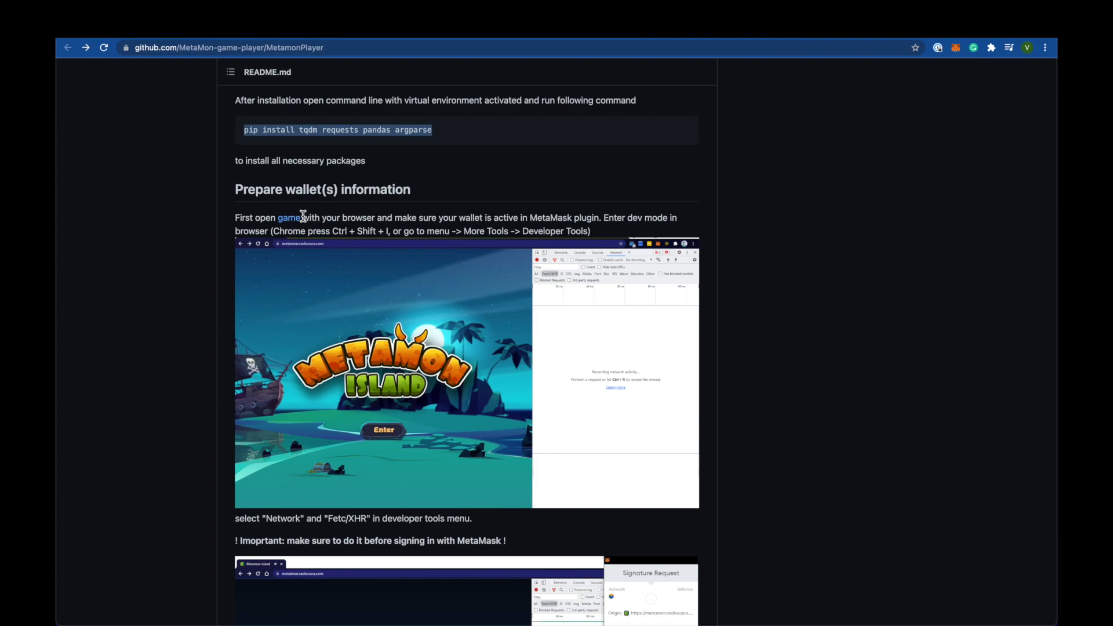
{"action": "left_click_drag", "start_coordinate": [278, 218], "coordinate": [582, 230]}
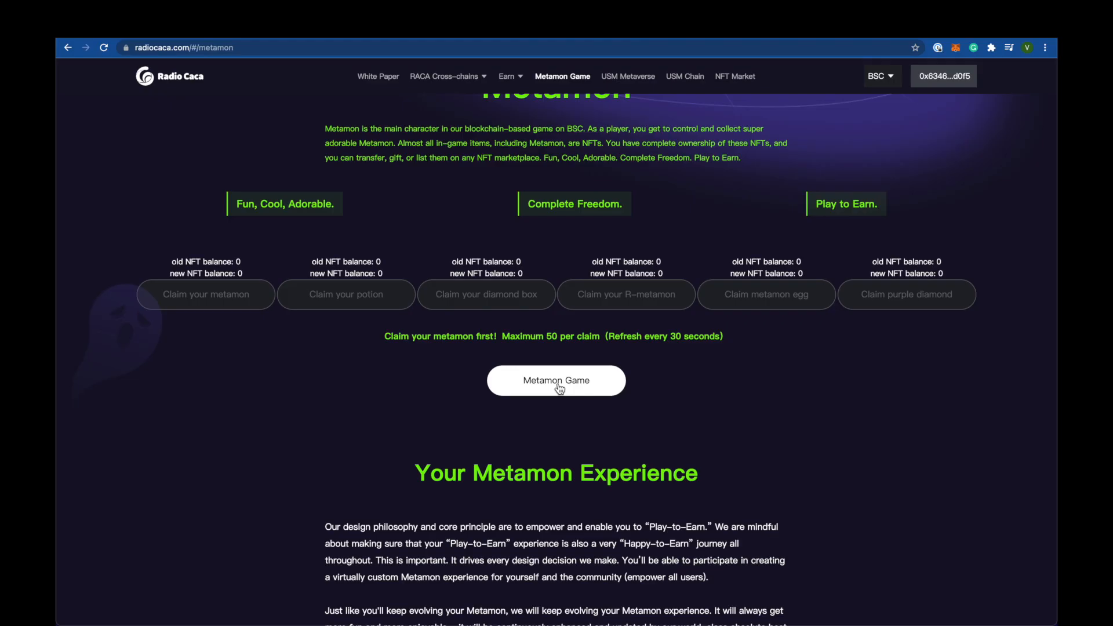
- Launch Metamon Island from Radio Caca and bring up Chrome Developer Tools' Network panel
{"action": "left_click", "coordinate": [556, 380]}
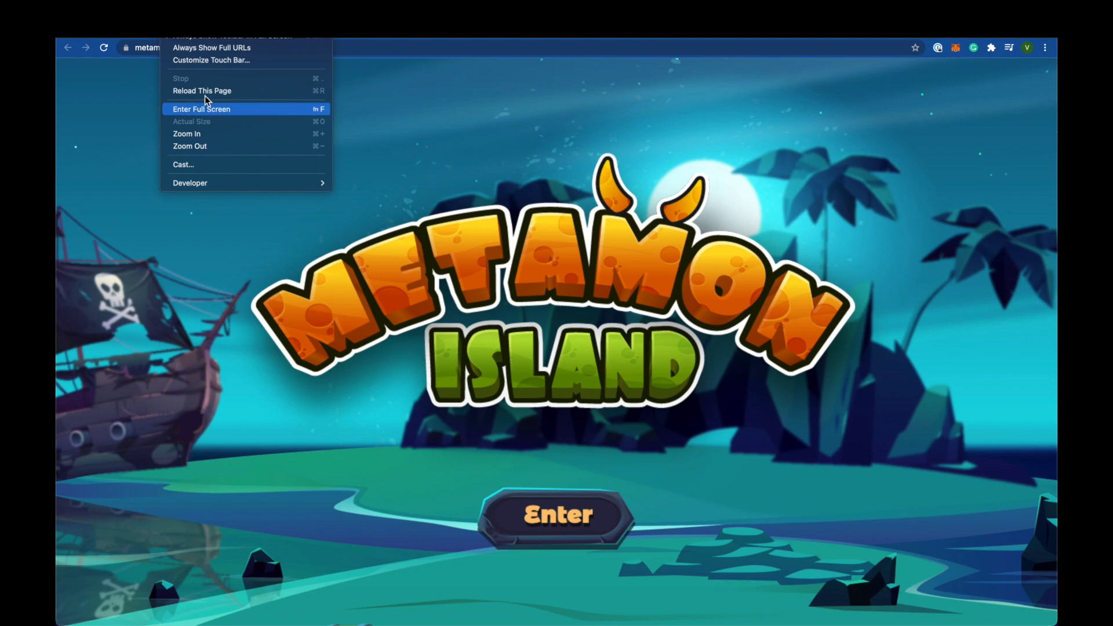
{"action": "mouse_move", "coordinate": [252, 185]}
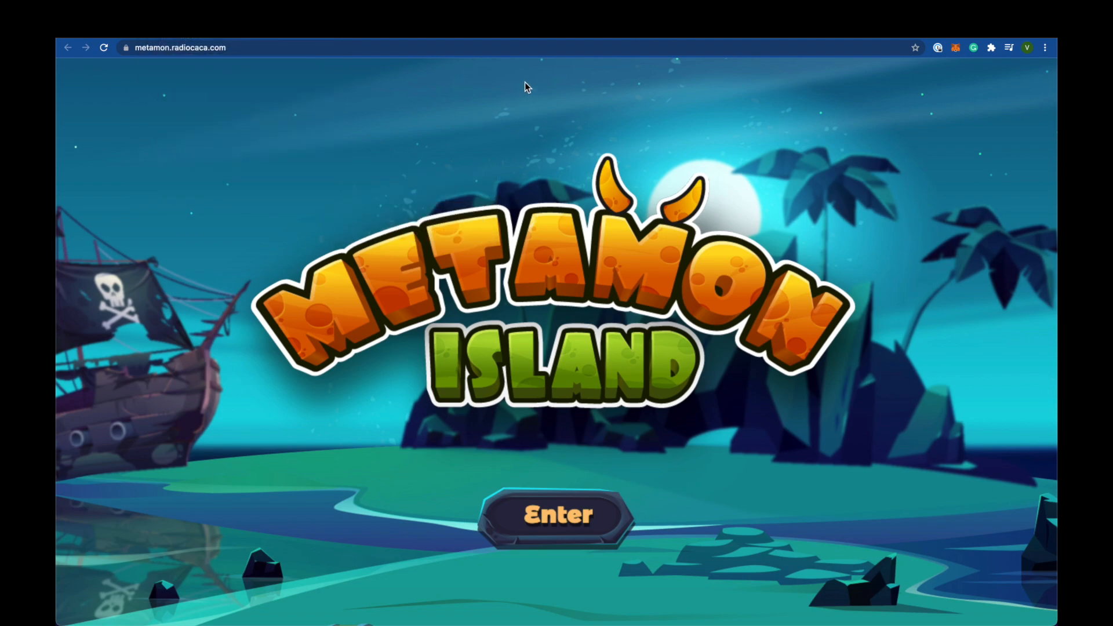
{"action": "key", "text": "F12"}
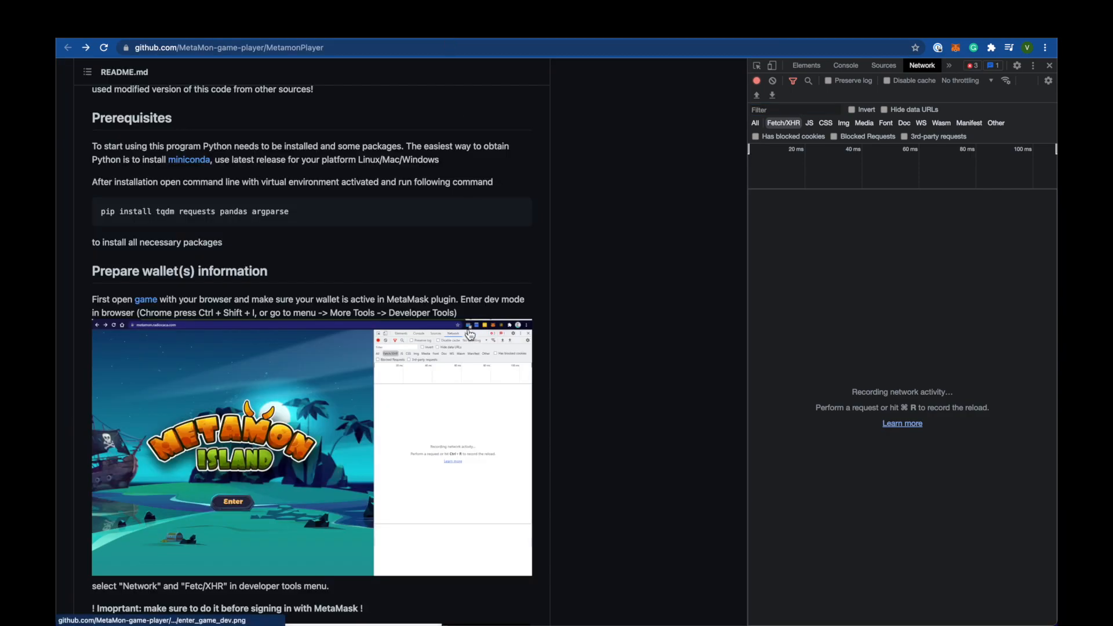
- Enter Metamon Island and sign in with MetaMask while DevTools records the login request
{"action": "scroll", "scroll_direction": "down", "scroll_amount": 3}
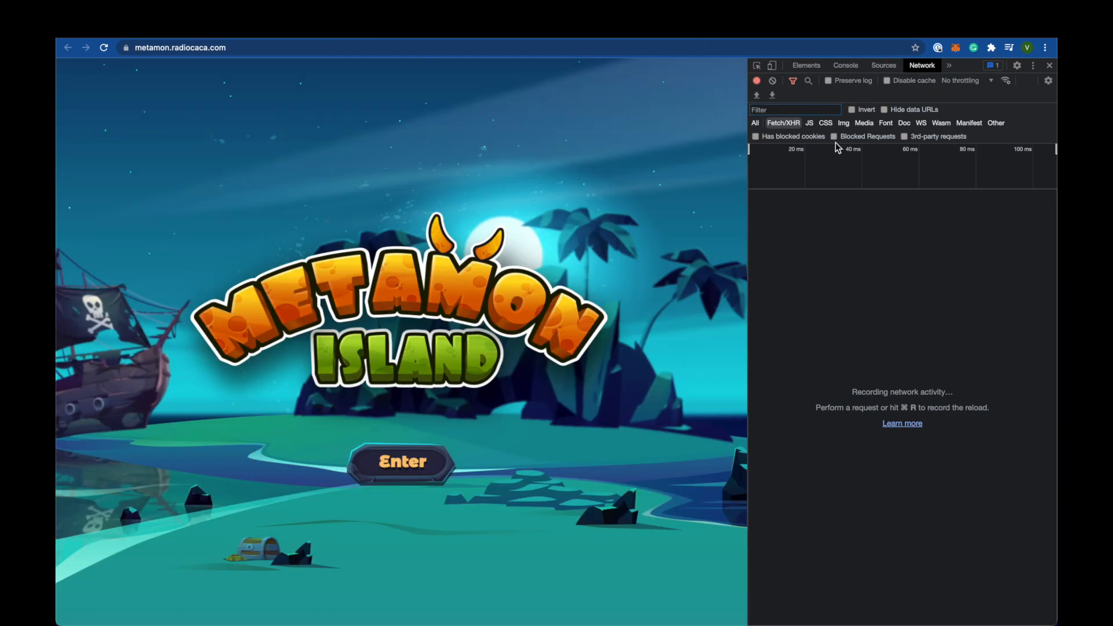
{"action": "mouse_move", "coordinate": [433, 41]}
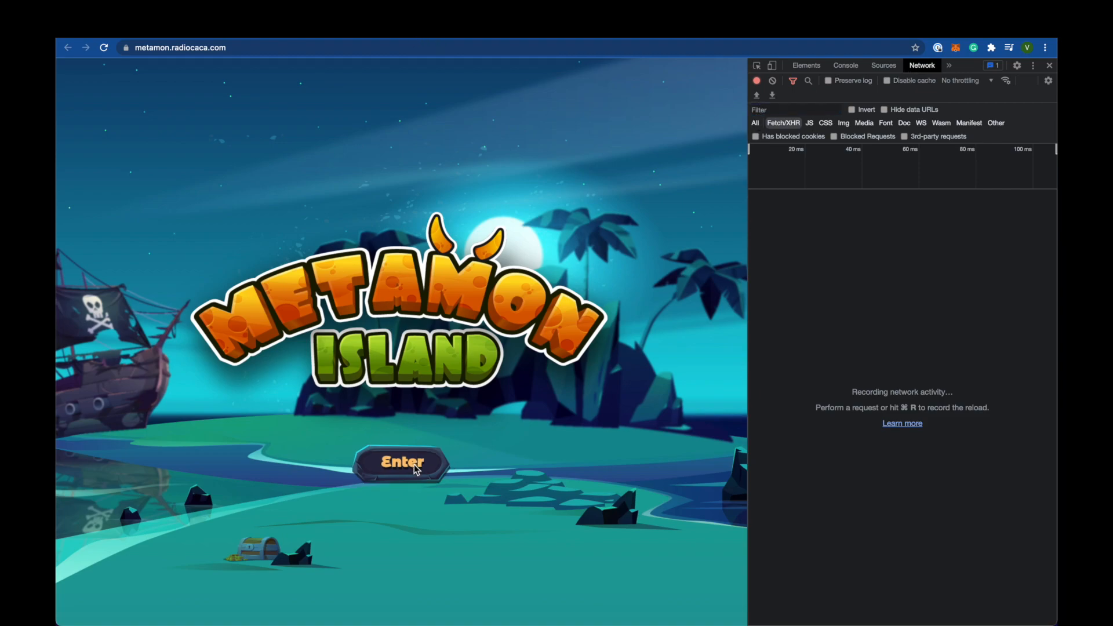
{"action": "left_click", "coordinate": [402, 465]}
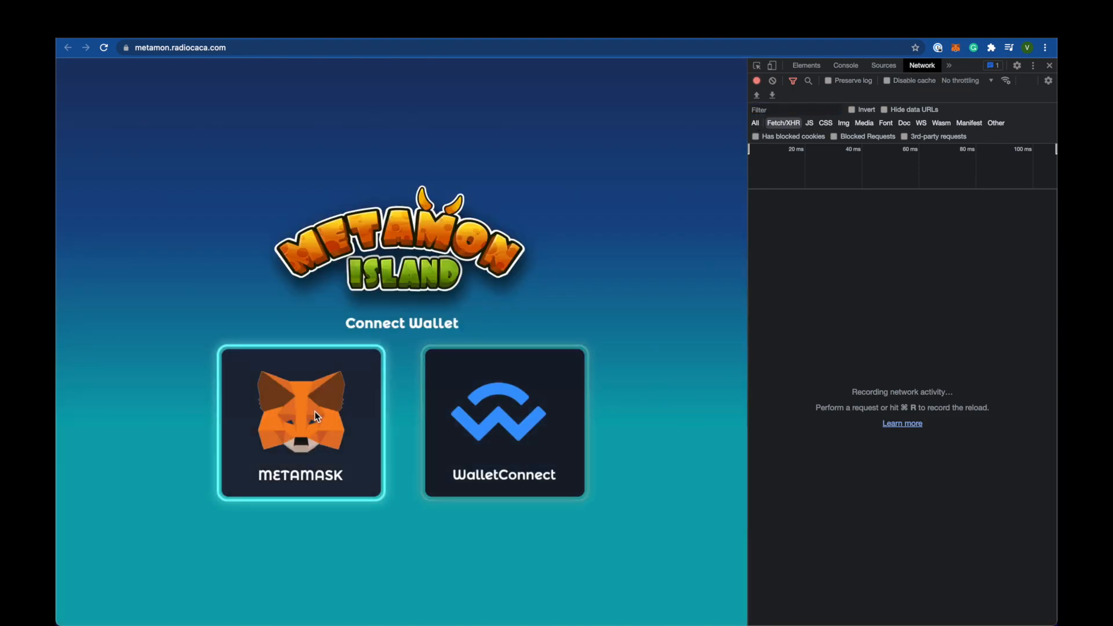
{"action": "left_click", "coordinate": [301, 422]}
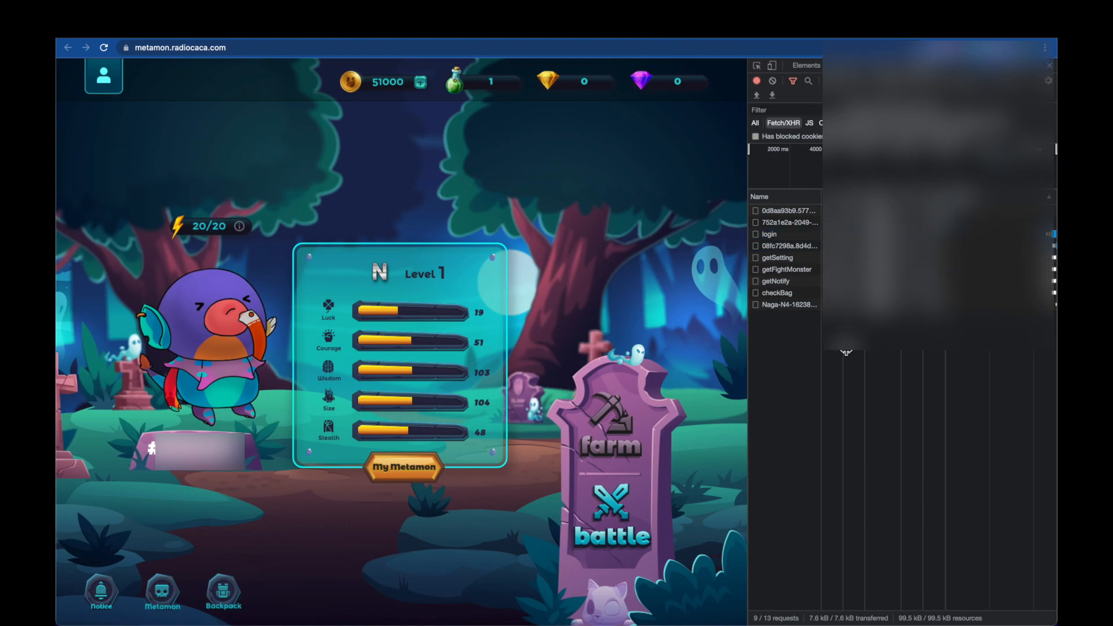
{"action": "mouse_move", "coordinate": [454, 97]}
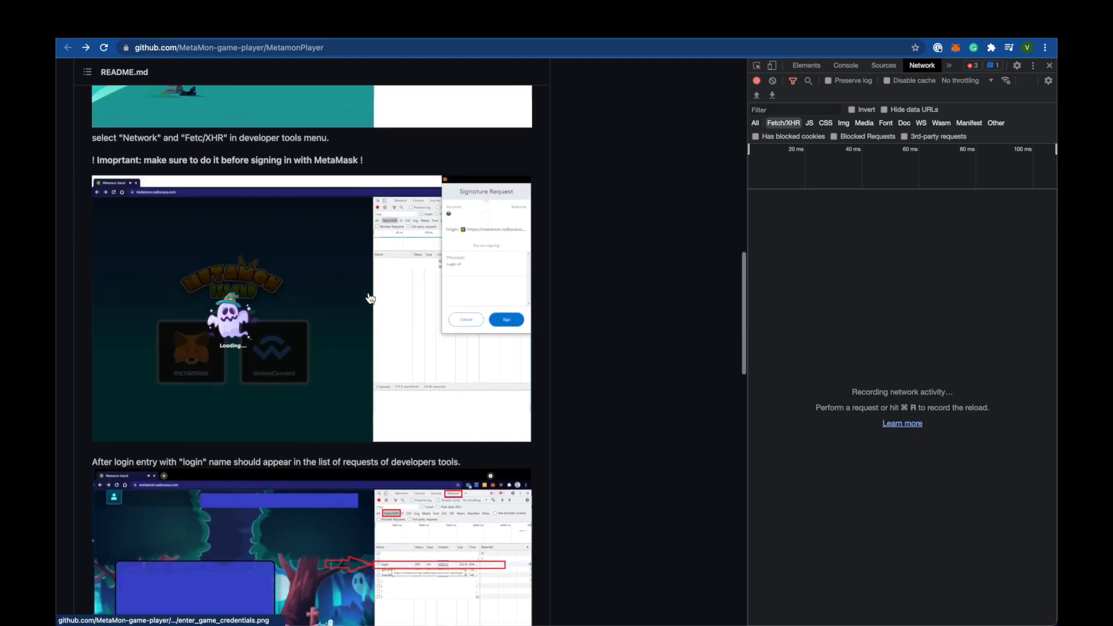
- Scroll the README down to the wallets.tsv instructions for address, sign and msg
{"action": "scroll", "scroll_direction": "down", "scroll_amount": 3}
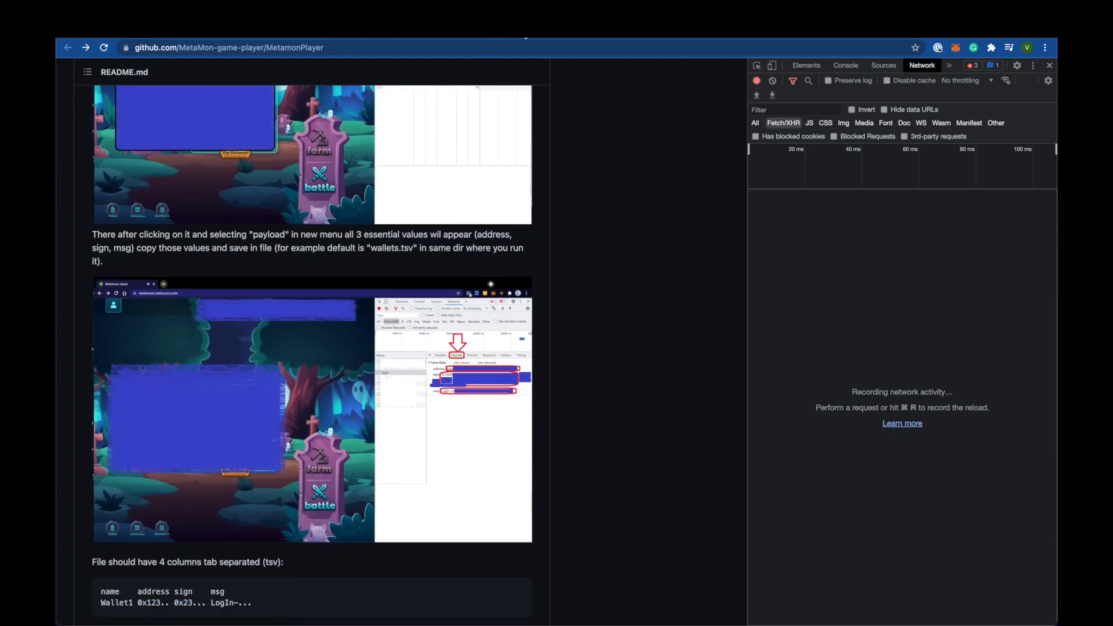
{"action": "scroll", "scroll_direction": "down", "scroll_amount": 3}
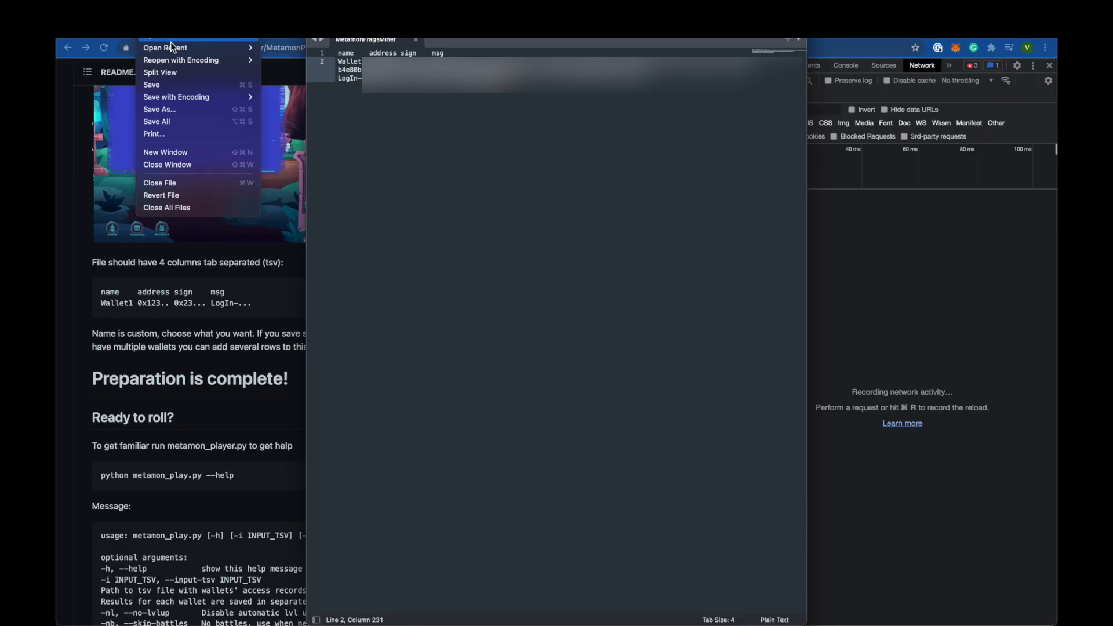
- Save the wallets TSV file with File > Save in Sublime Text
{"action": "left_click", "coordinate": [159, 109]}
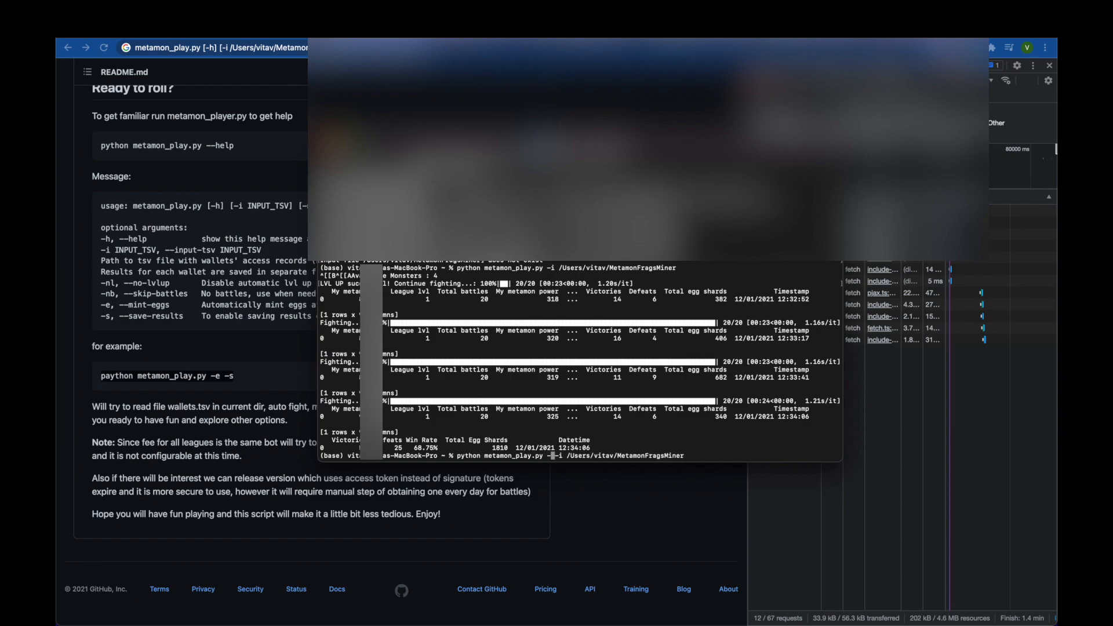
- Rerun python metamon_play.py with -e -s and highlight the output reporting 2 eggs minted
{"action": "type", "text": "-s"}
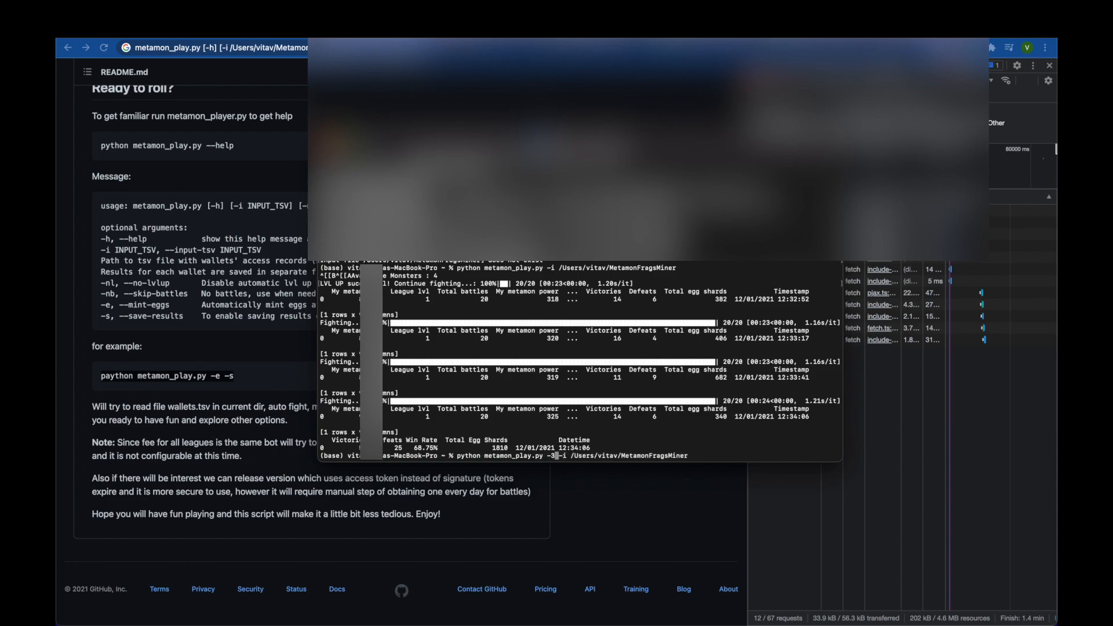
{"action": "type", "text": "-e -s"}
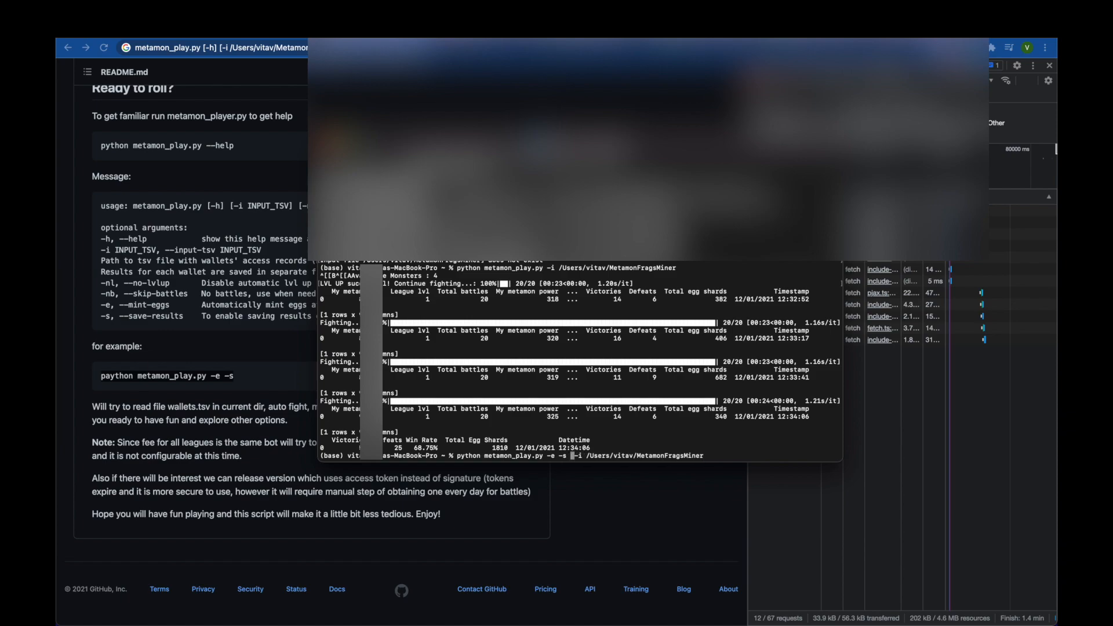
{"action": "mouse_move", "coordinate": [681, 455]}
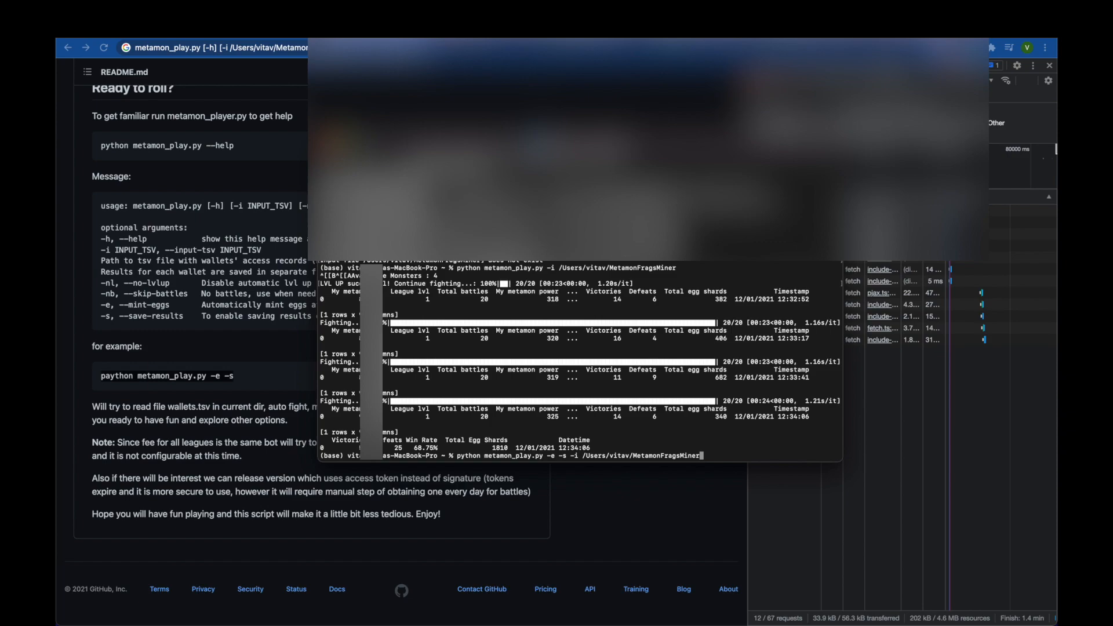
{"action": "mouse_move", "coordinate": [603, 345]}
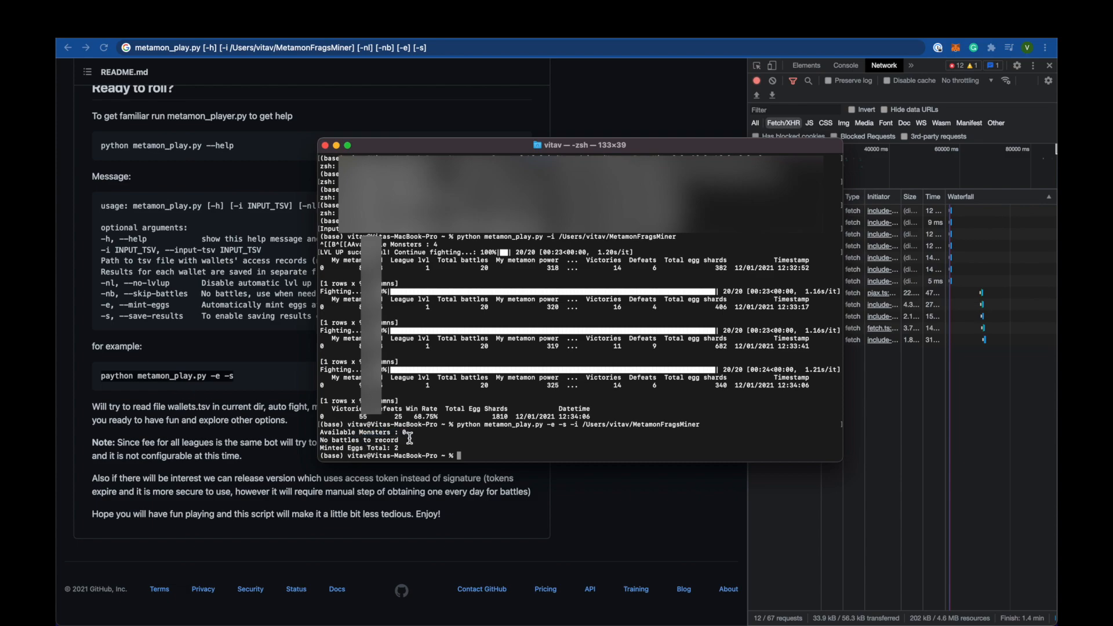
{"action": "double_click", "coordinate": [372, 440]}
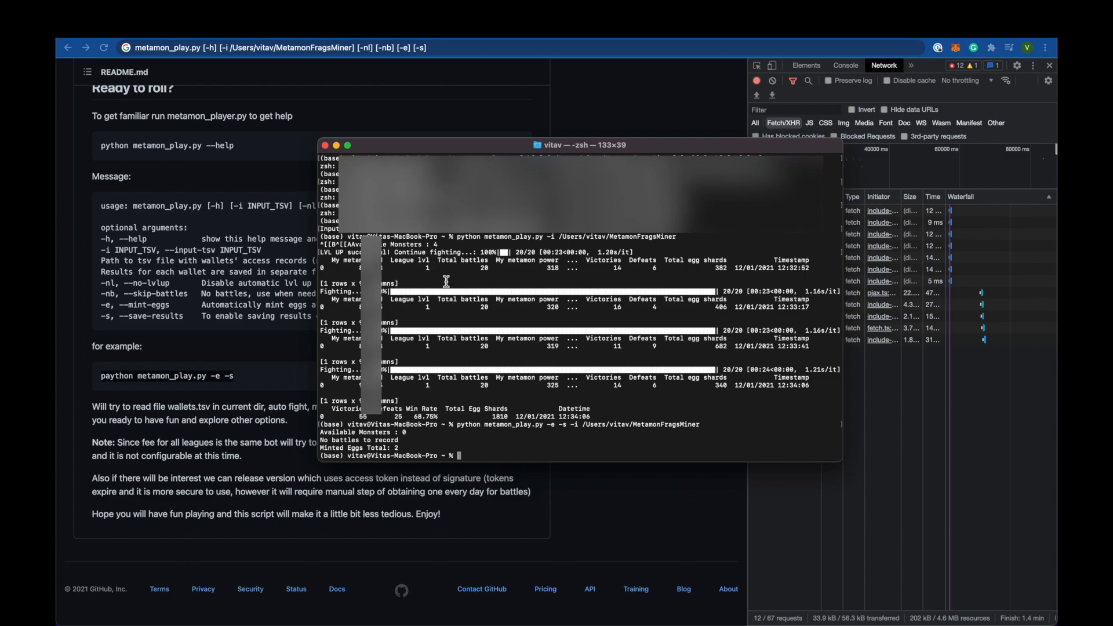
{"action": "mouse_move", "coordinate": [442, 293]}
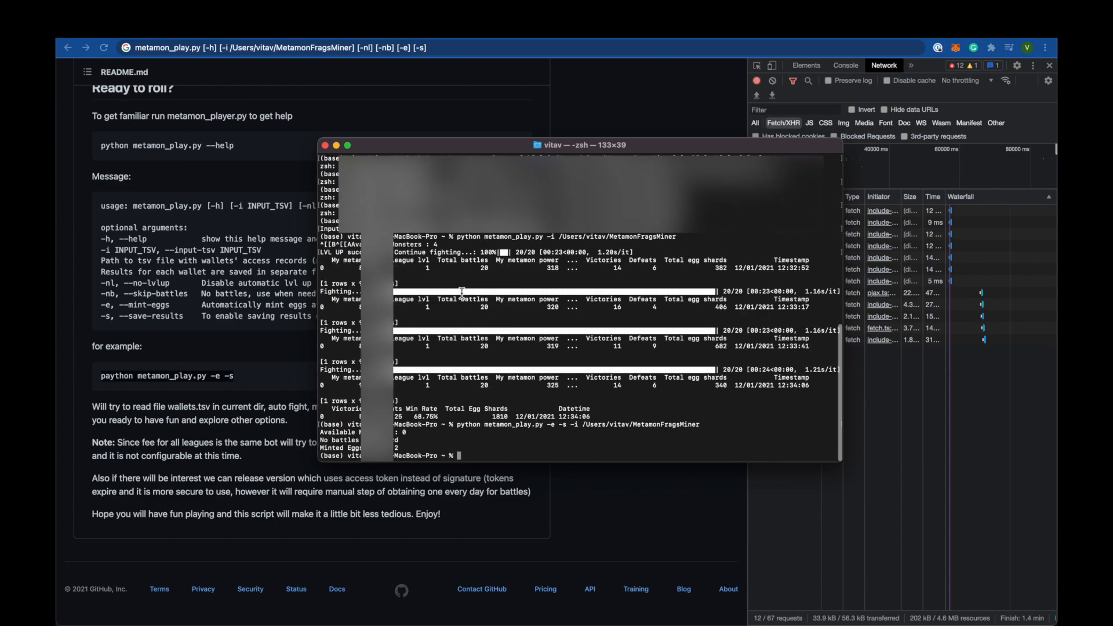
{"action": "mouse_move", "coordinate": [485, 310]}
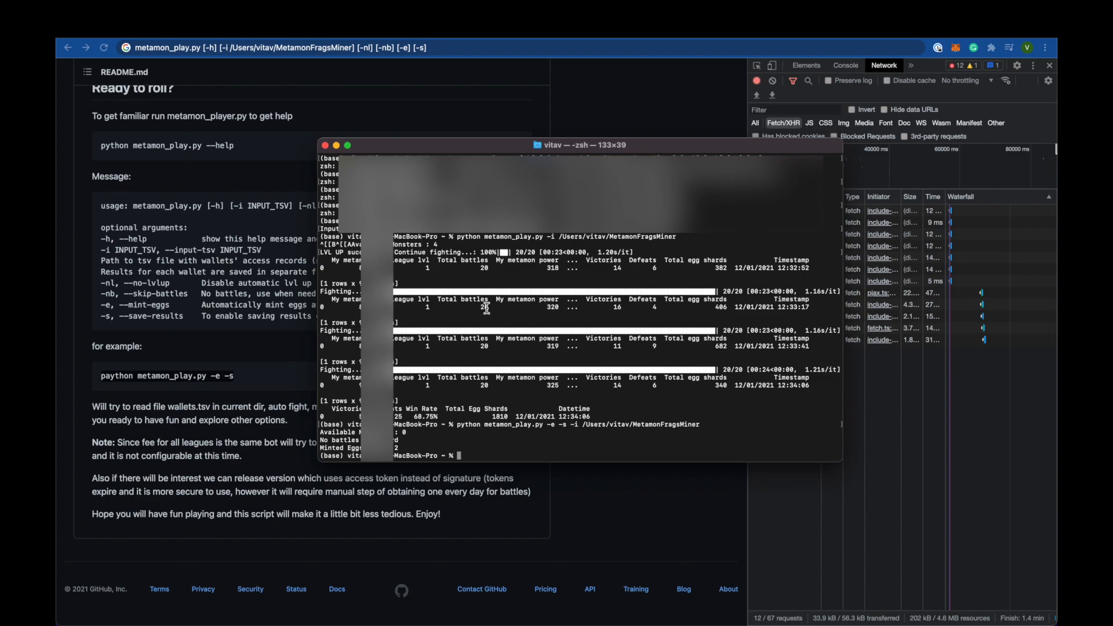
{"action": "mouse_move", "coordinate": [438, 404]}
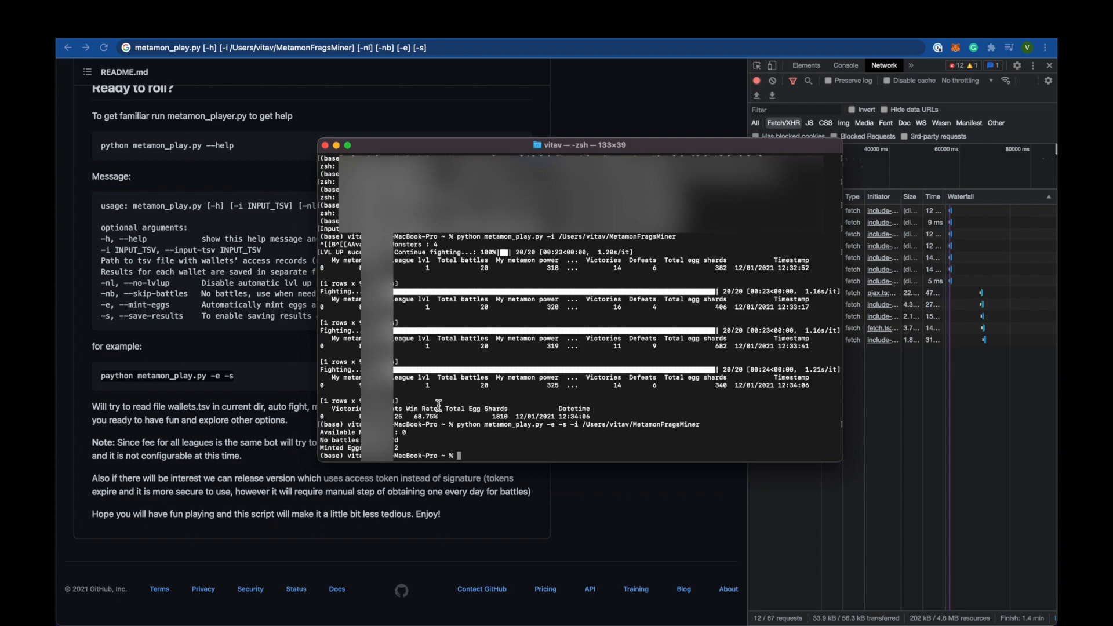
{"action": "mouse_move", "coordinate": [437, 396]}
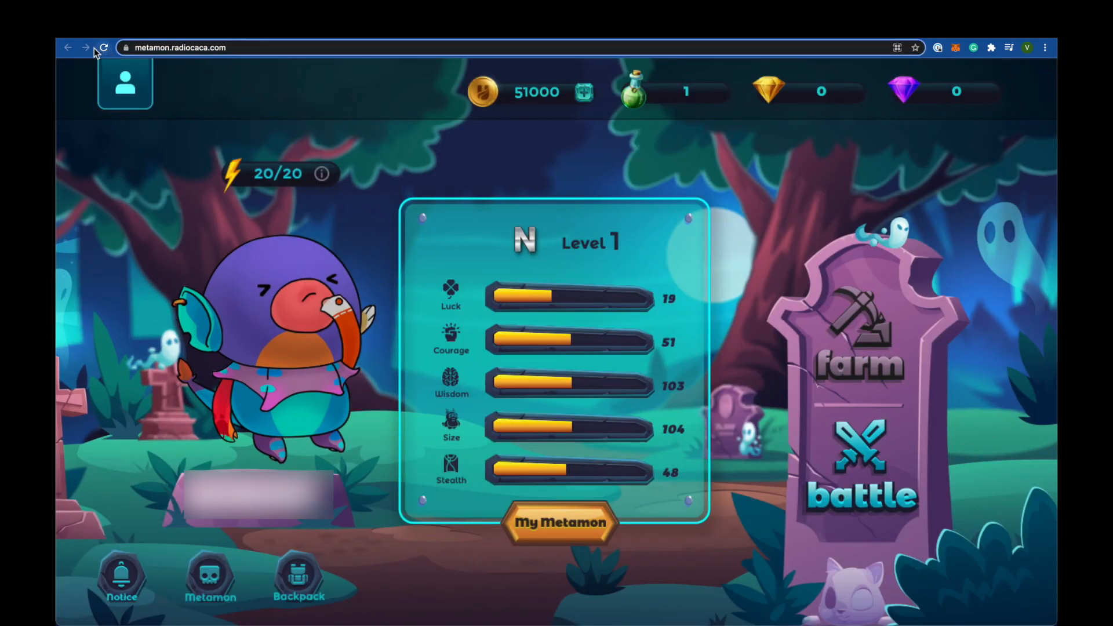
- Reload Metamon Island, enter the game and confirm two Metamon eggs in the backpack
{"action": "left_click", "coordinate": [103, 47]}
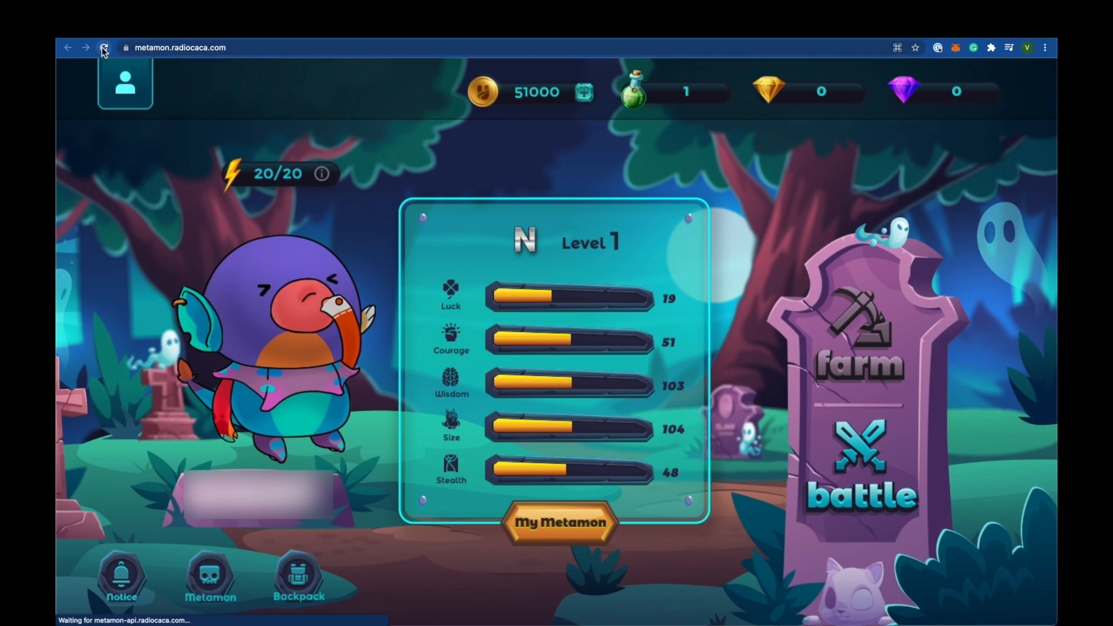
{"action": "left_click", "coordinate": [105, 46]}
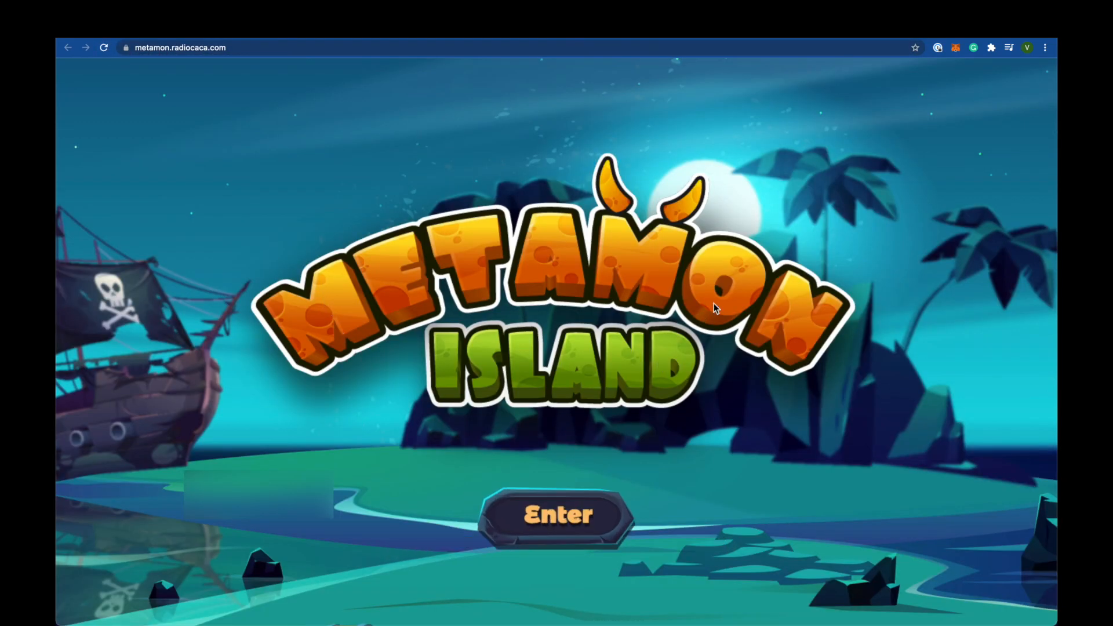
{"action": "left_click", "coordinate": [558, 515]}
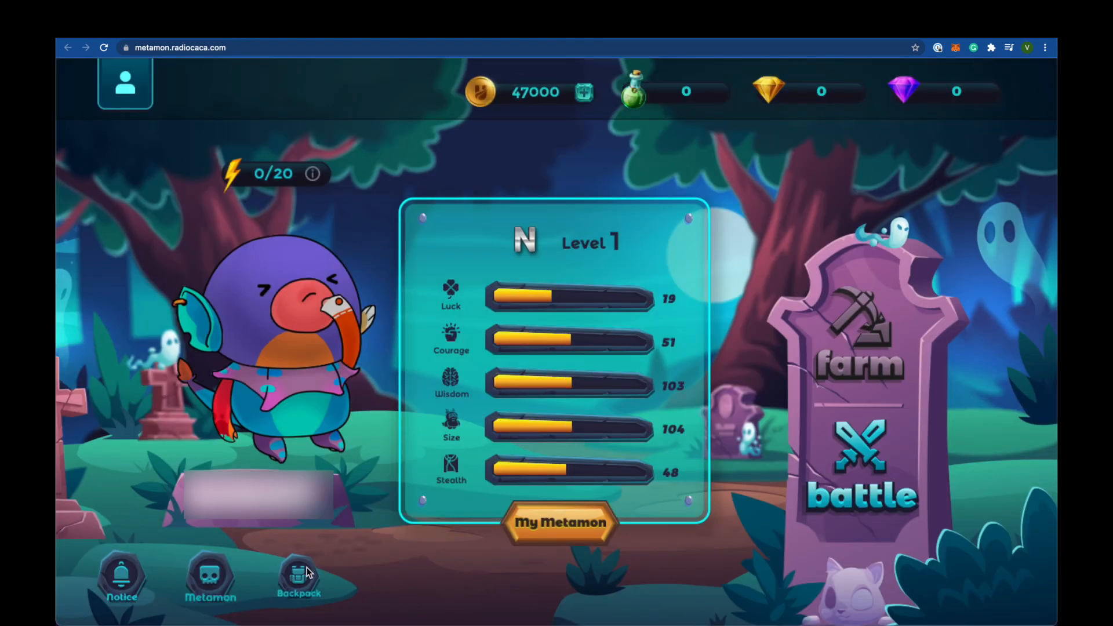
{"action": "left_click", "coordinate": [295, 578]}
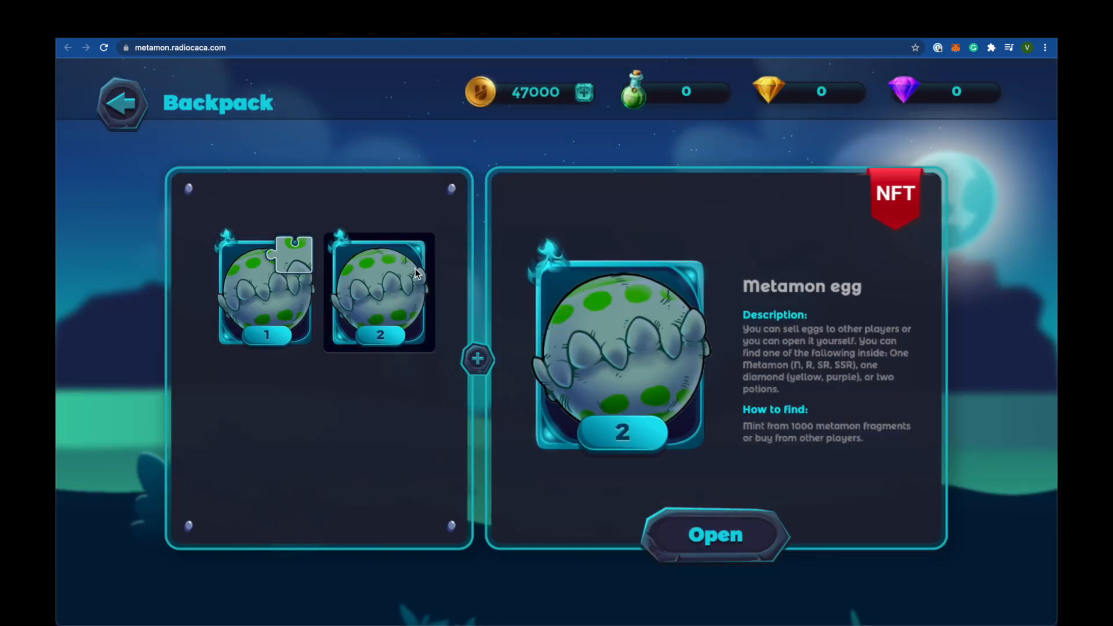
- Return to the island, open My Metamon and view the Lv6 metamon's stats
{"action": "left_click", "coordinate": [120, 101]}
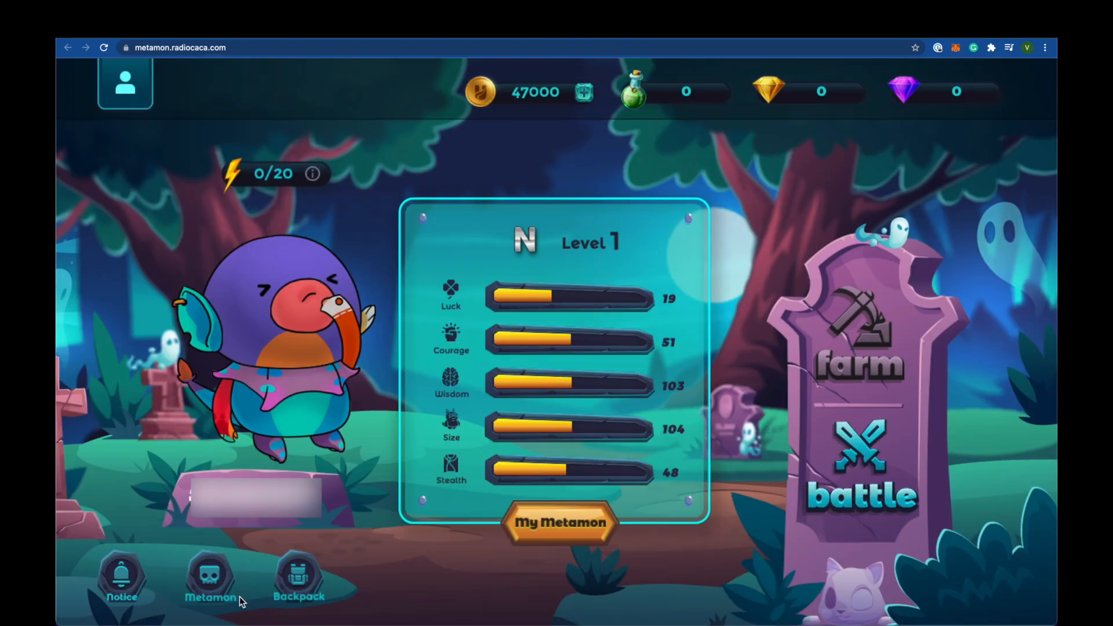
{"action": "left_click", "coordinate": [559, 524]}
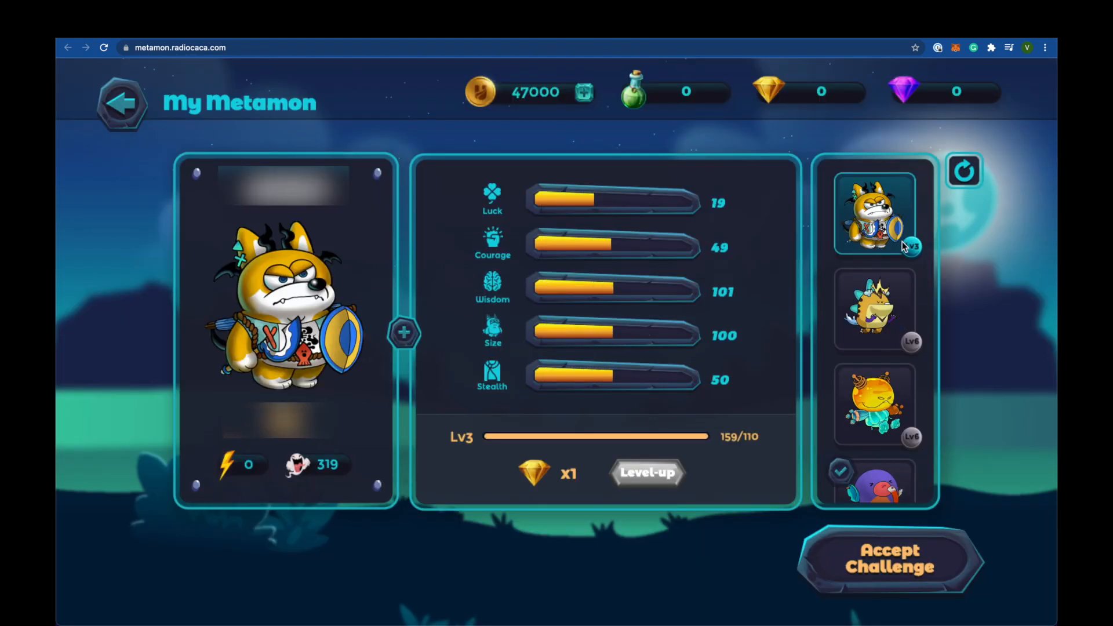
{"action": "left_click", "coordinate": [878, 308]}
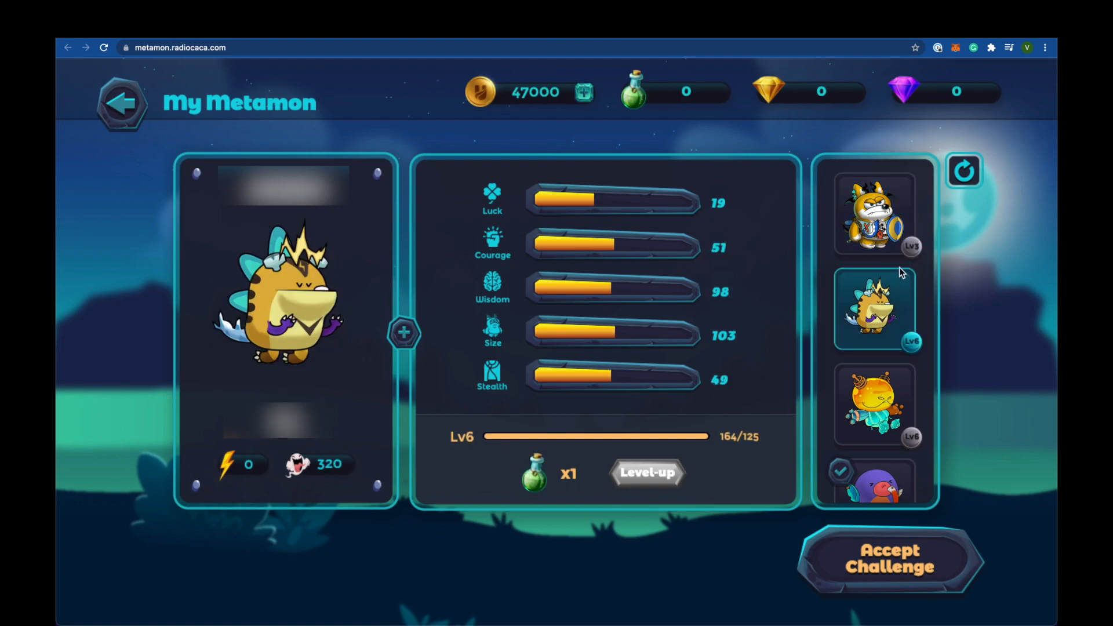